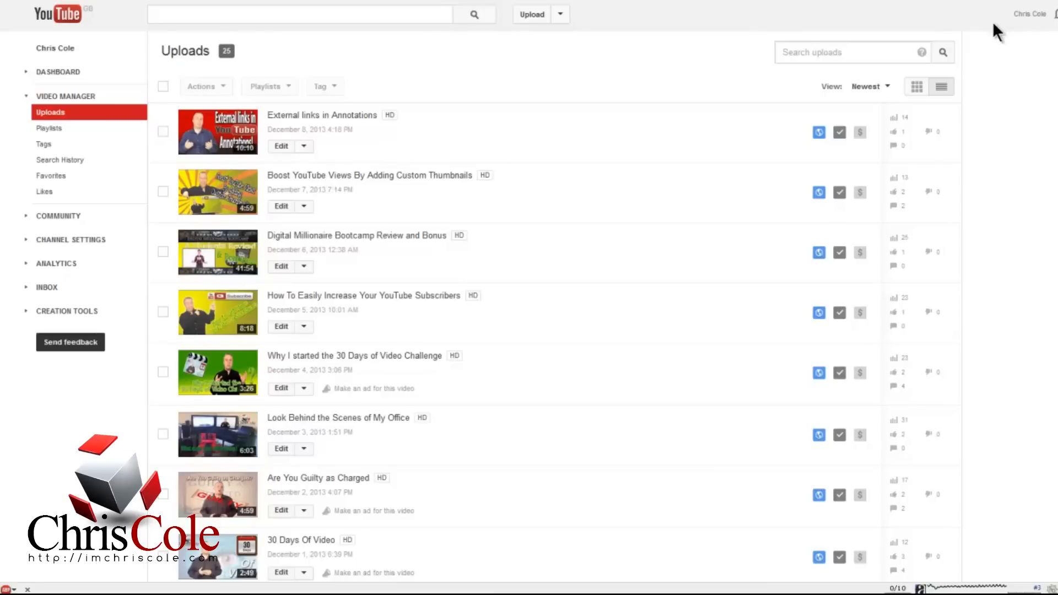
mouse_move(1026, 13)
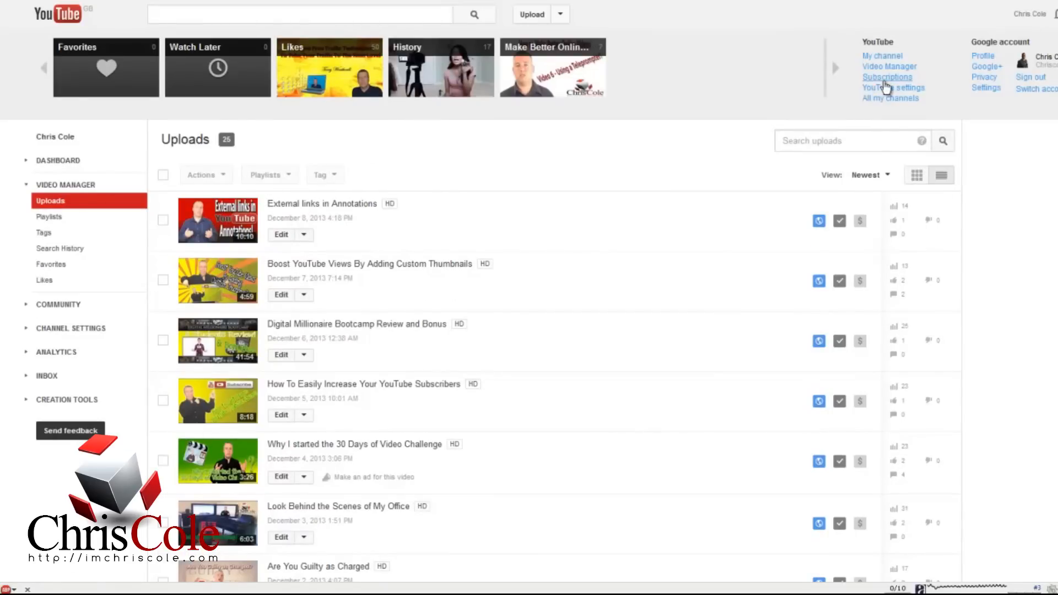
mouse_move(893, 88)
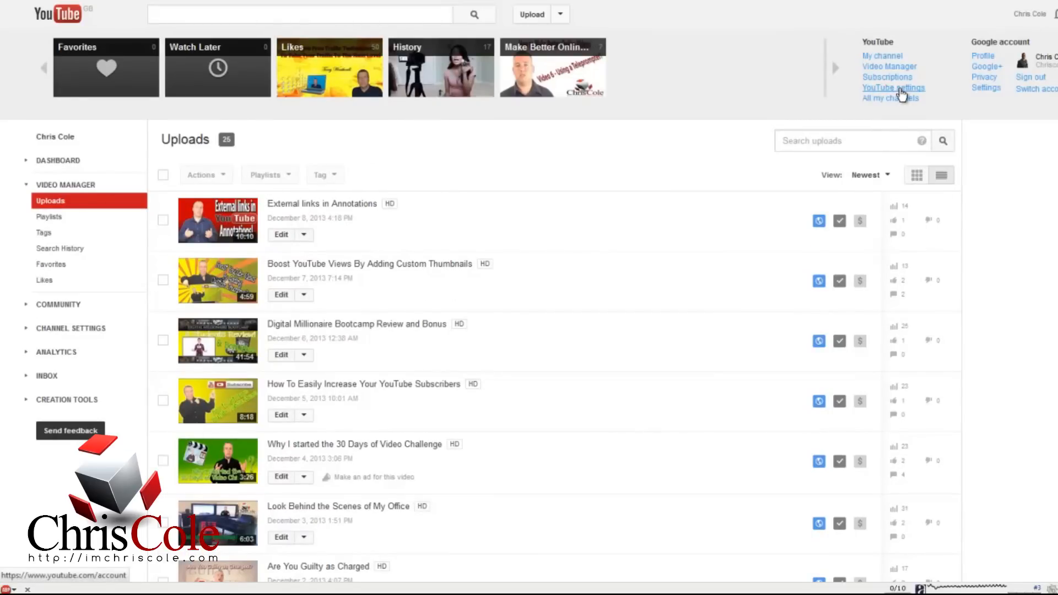
Go to YouTube settings from the account avatar menu.
left_click(893, 87)
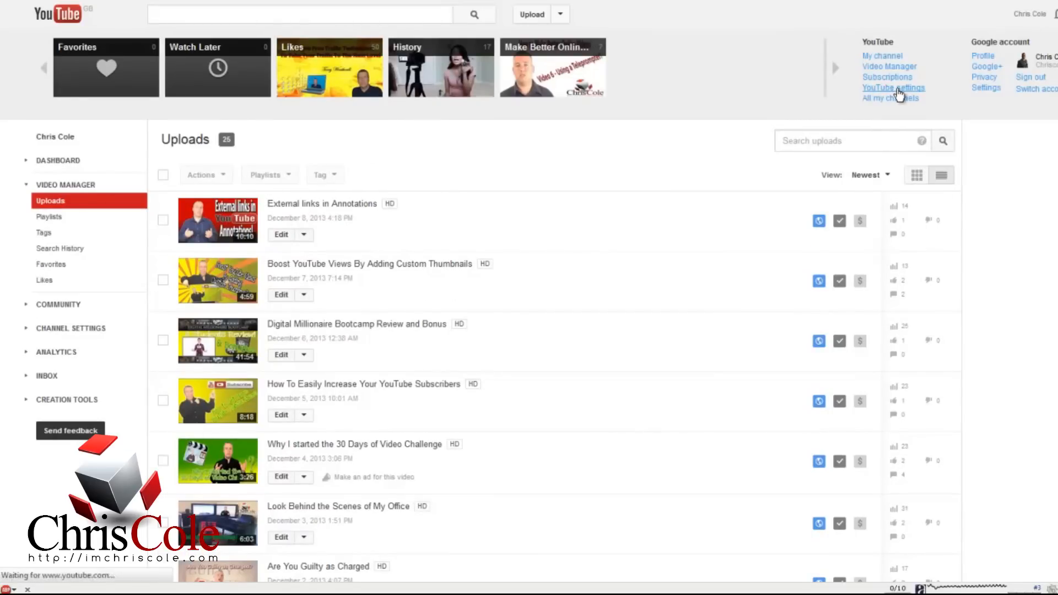
Wait on the Account Settings Overview and find 'Create a new channel' under Additional features.
left_click(892, 87)
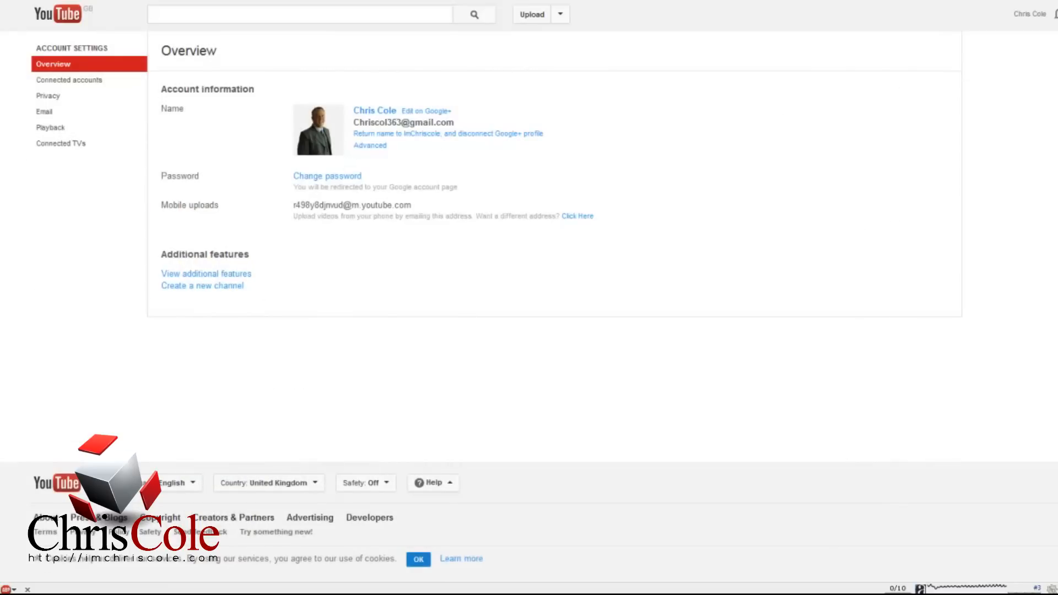
mouse_move(172, 260)
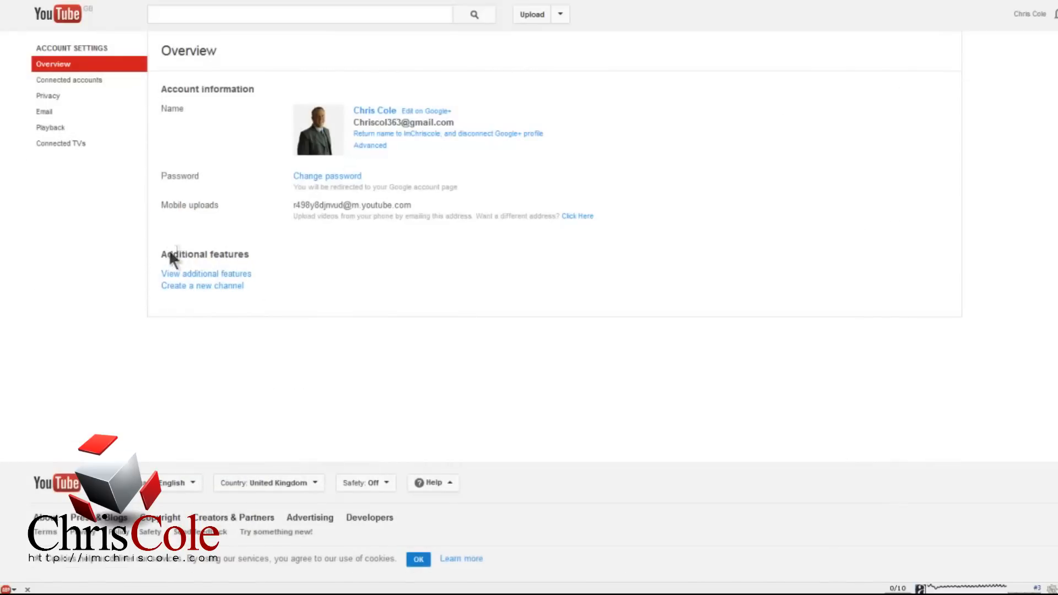
mouse_move(171, 330)
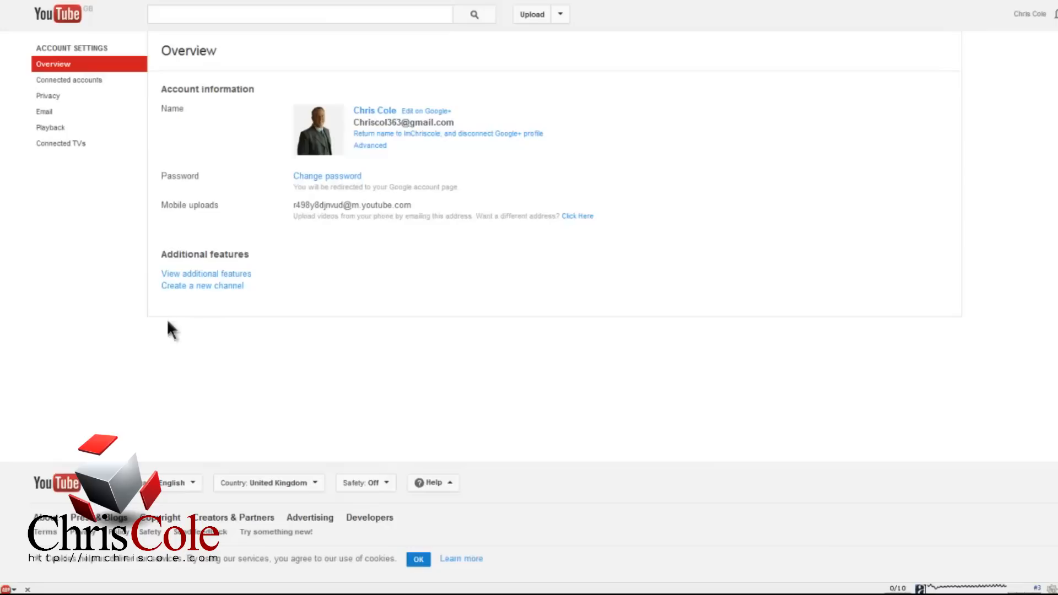
mouse_move(195, 301)
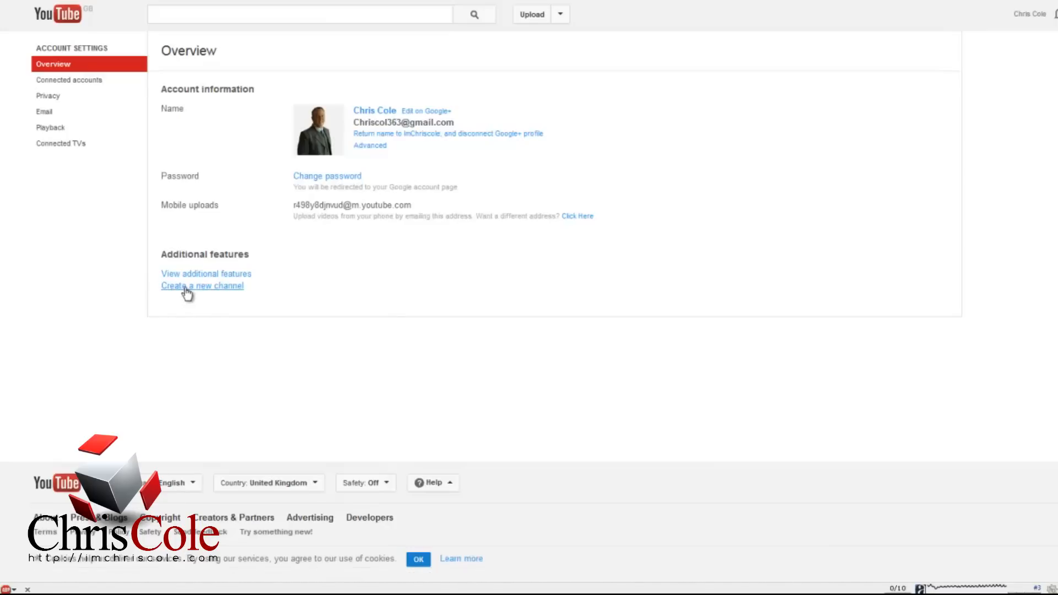
Create 'My New Channel' in category Other, agreeing to the Pages Terms.
left_click(202, 285)
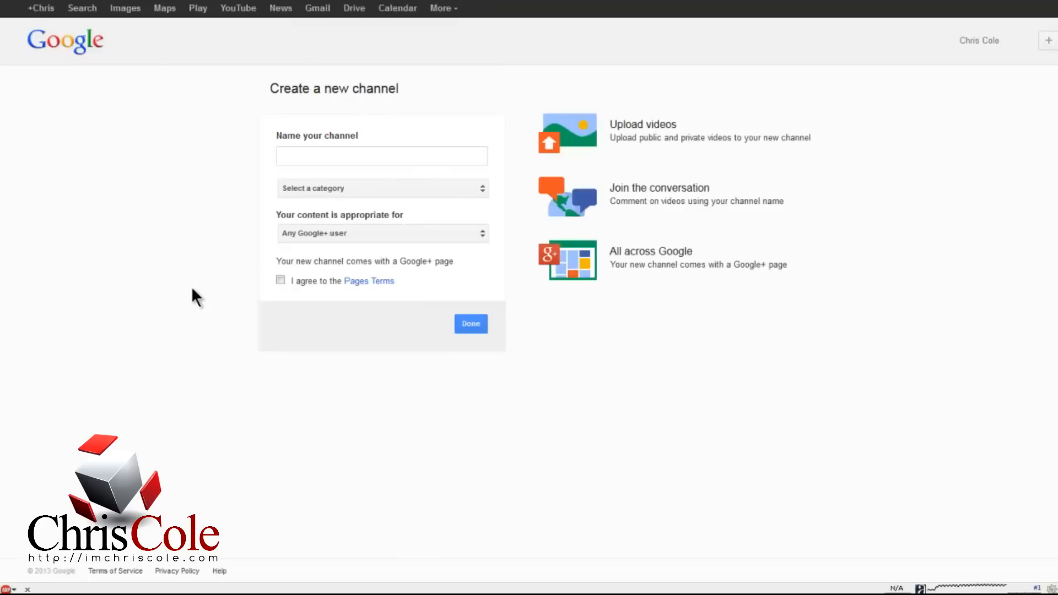
mouse_move(204, 136)
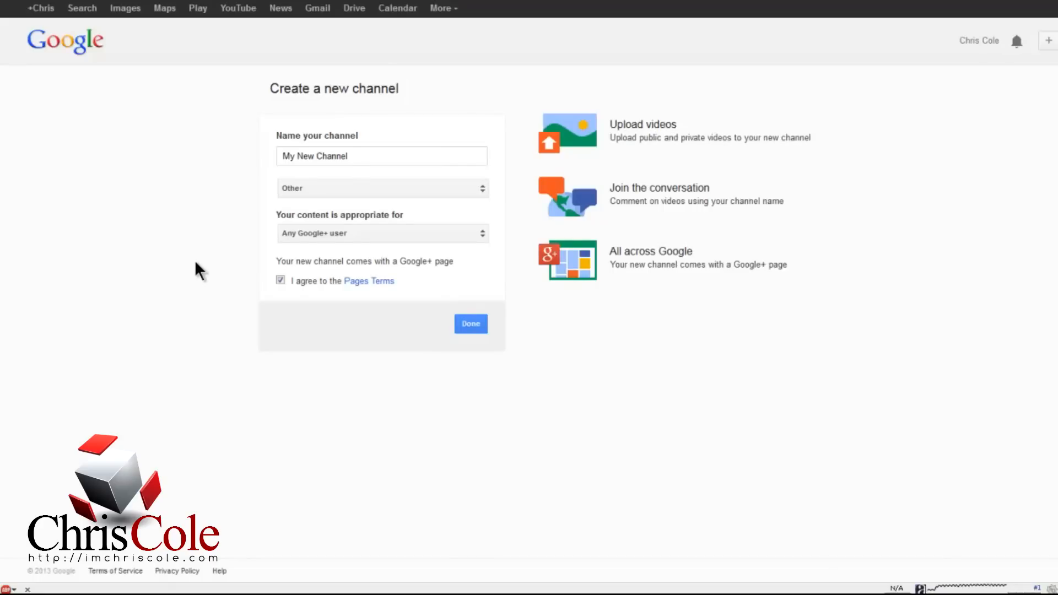
left_click(382, 188)
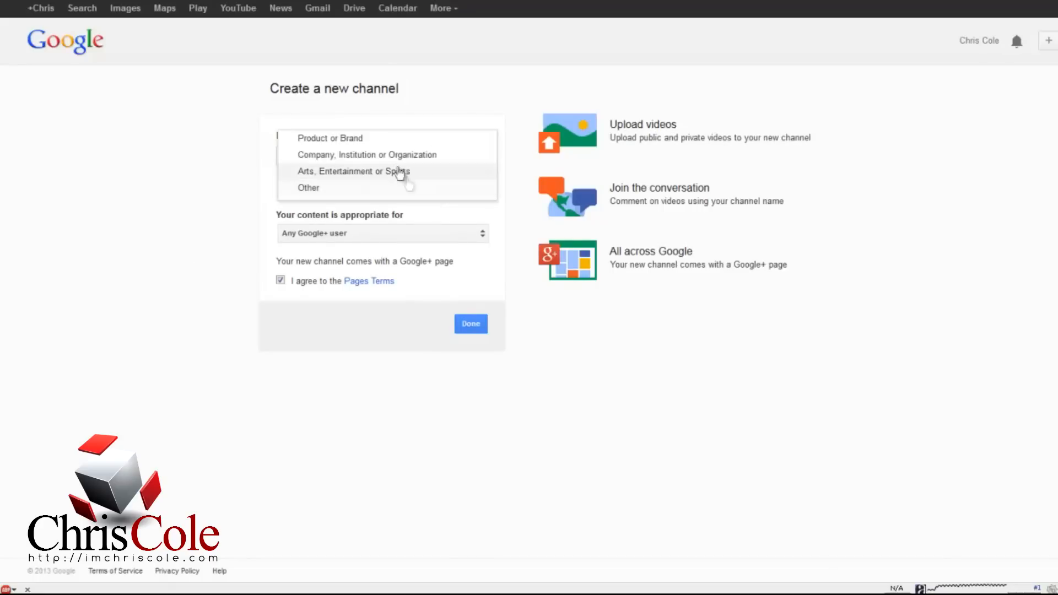
mouse_move(356, 187)
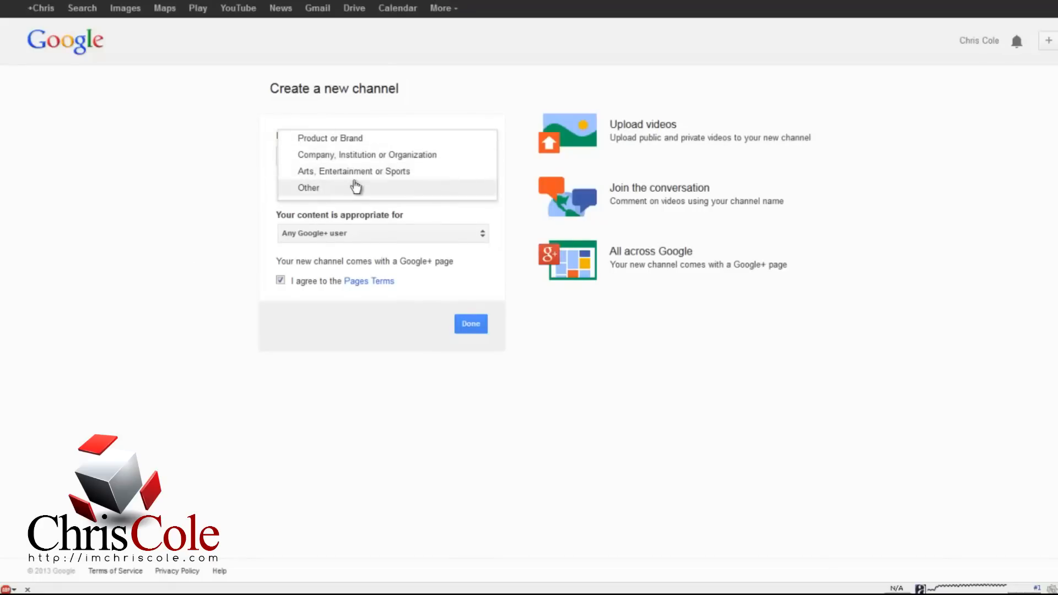
mouse_move(341, 171)
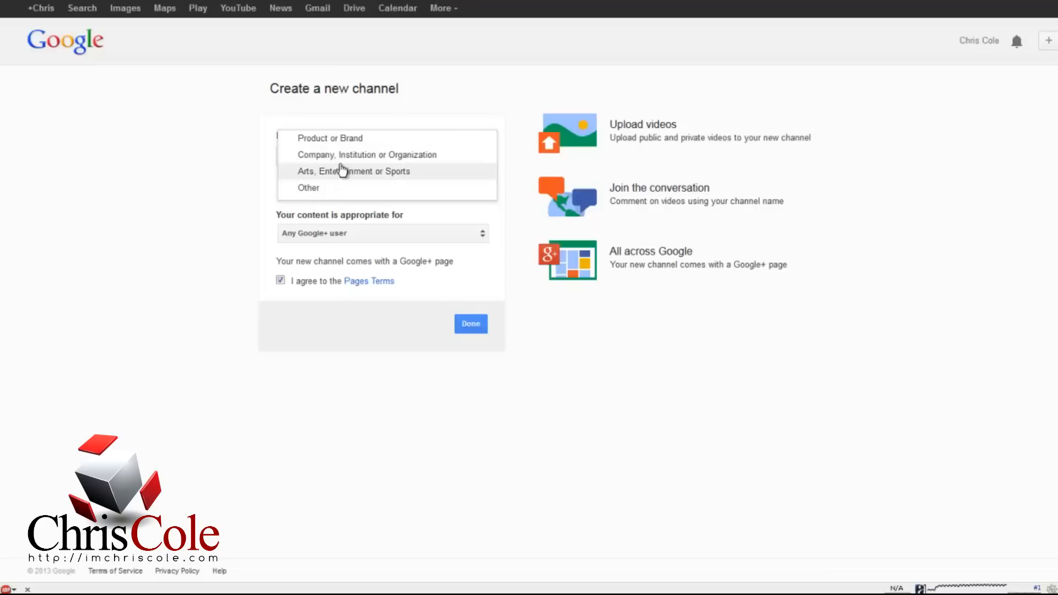
mouse_move(423, 165)
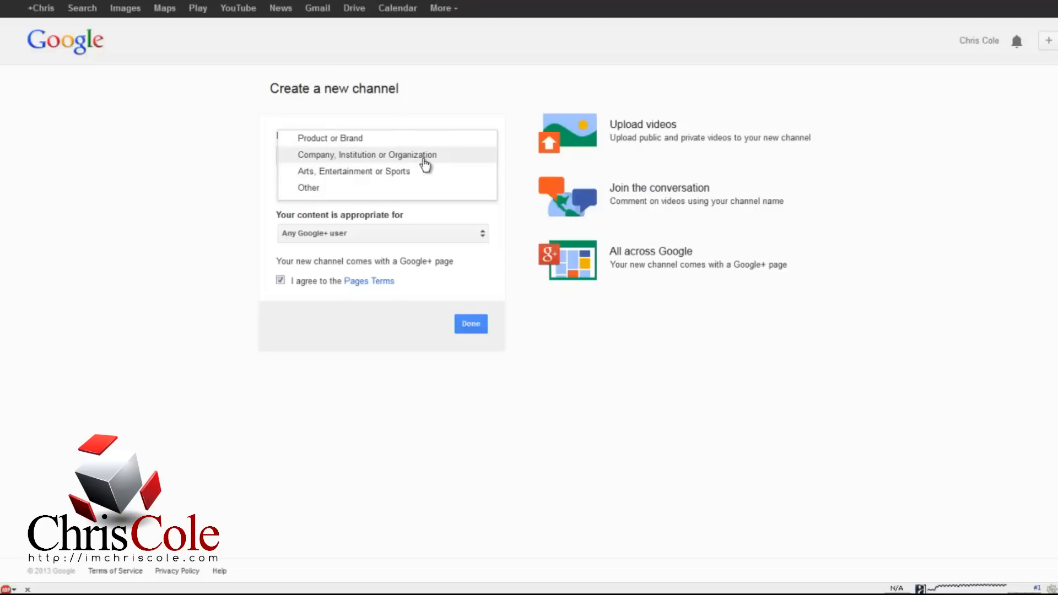
mouse_move(416, 177)
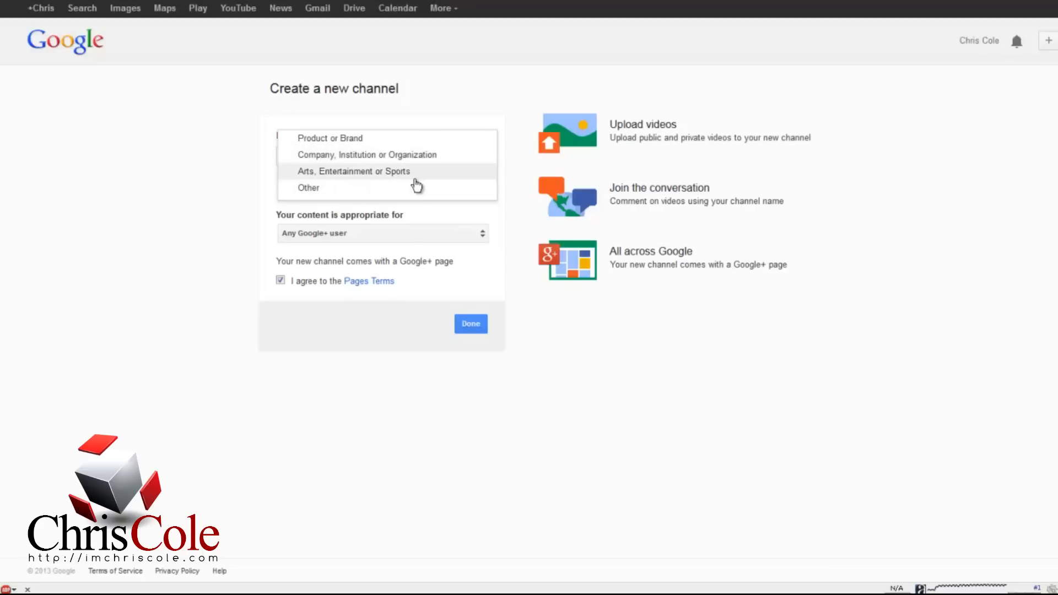
left_click(309, 187)
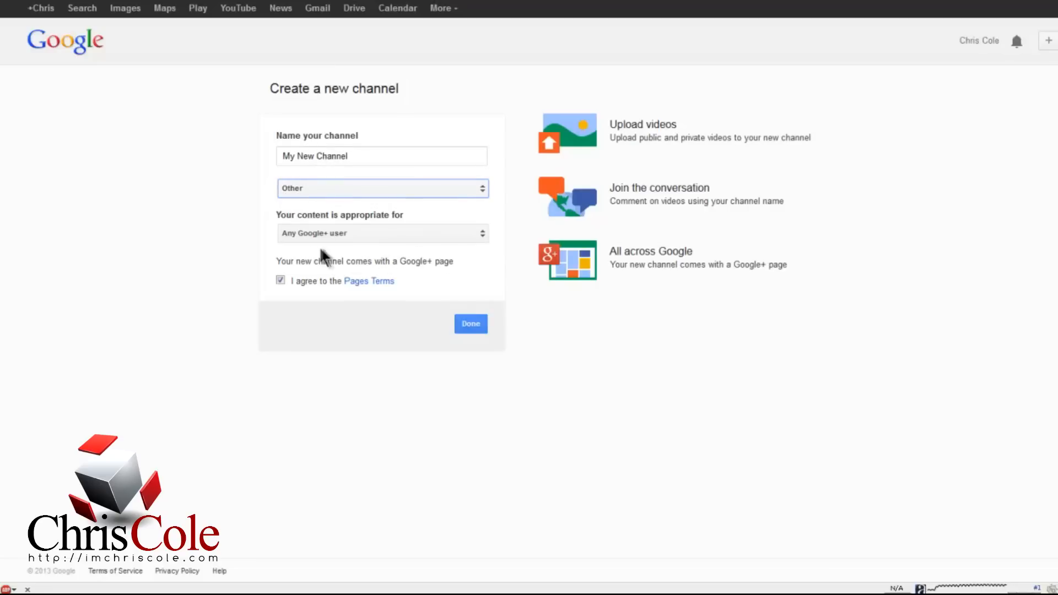
mouse_move(232, 247)
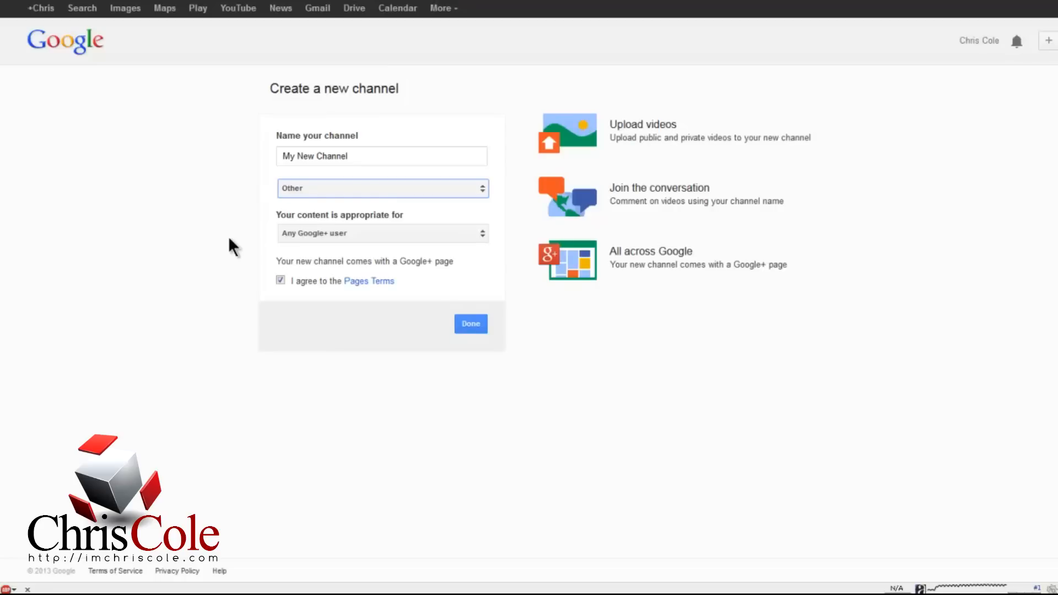
mouse_move(321, 304)
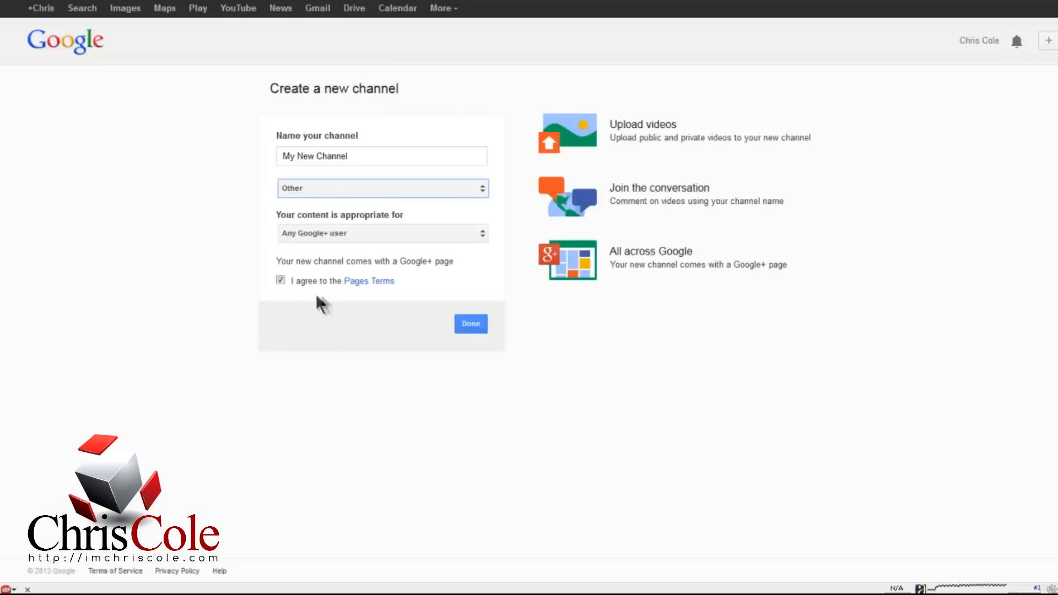
mouse_move(368, 281)
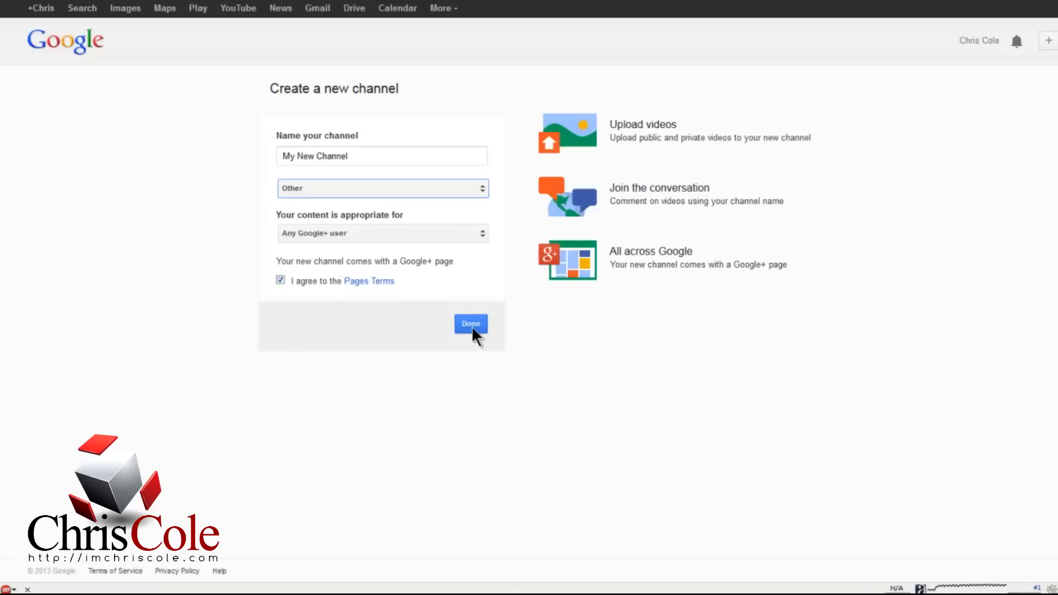
left_click(470, 323)
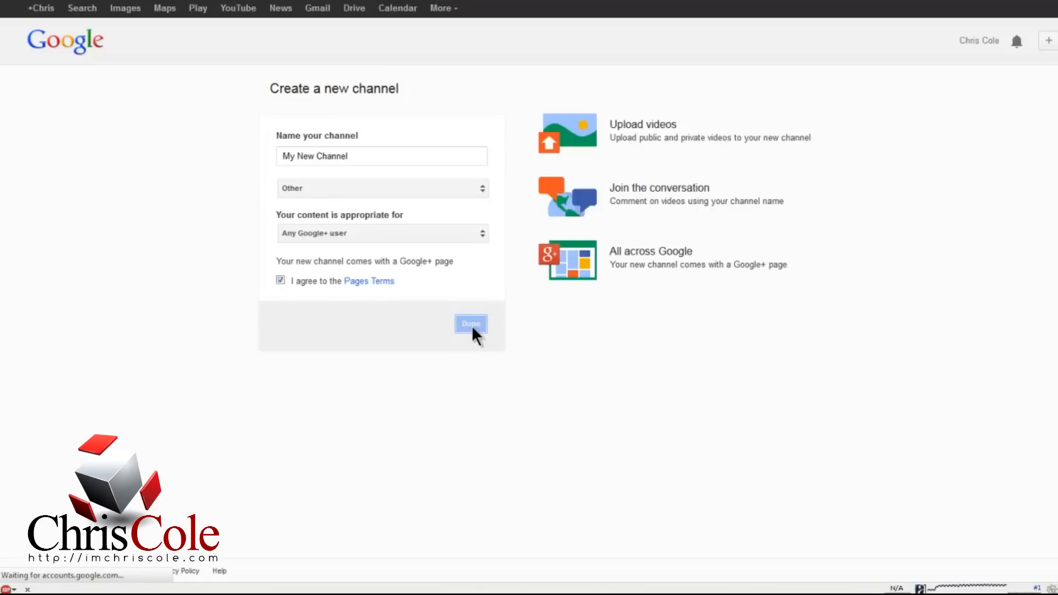
Review the new 'My New Channel' page under the added-channel banner.
left_click(469, 324)
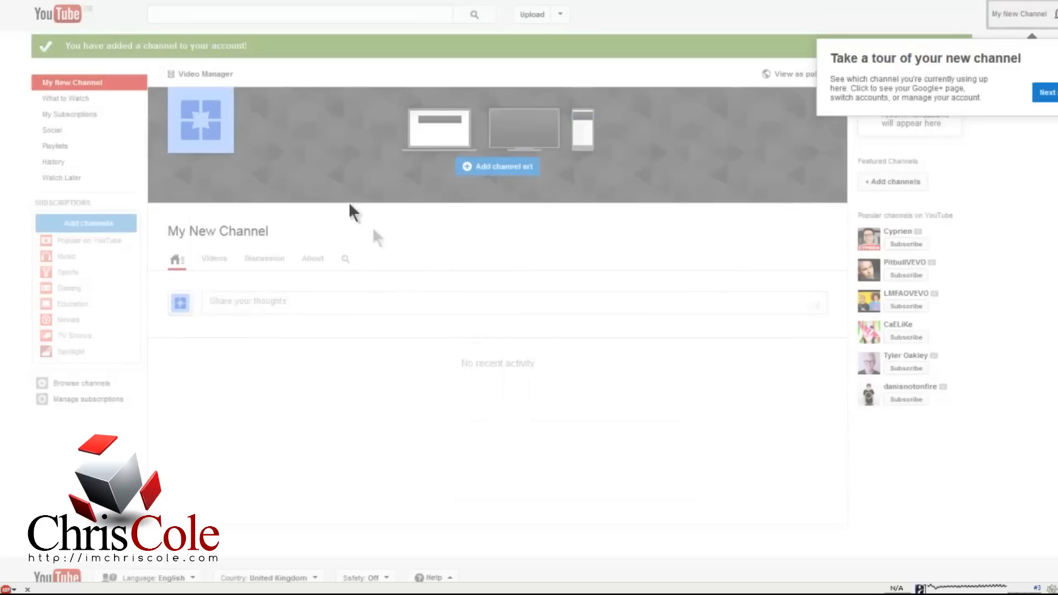
mouse_move(187, 55)
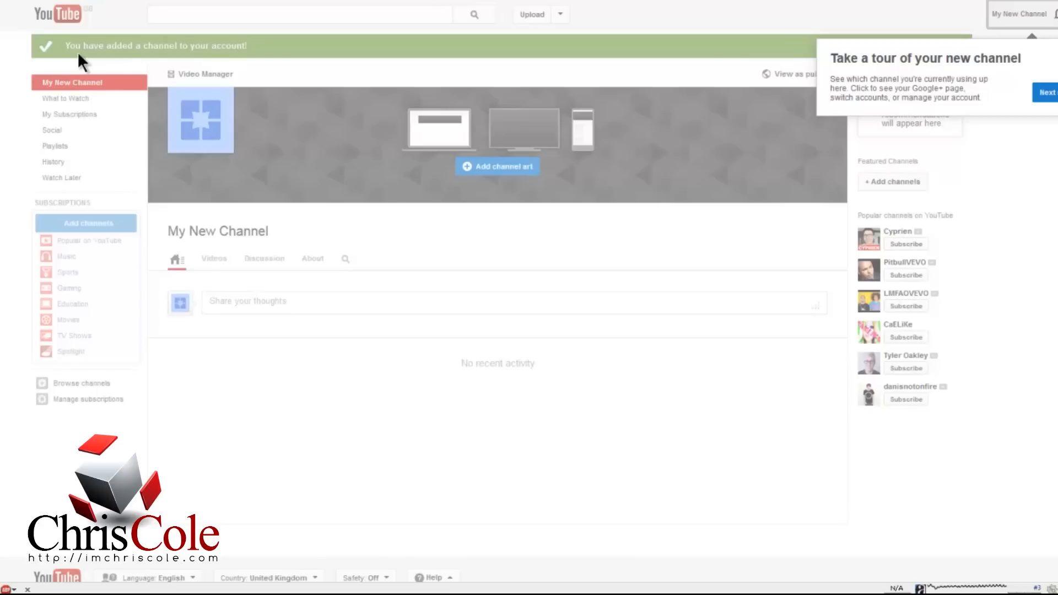
mouse_move(926, 70)
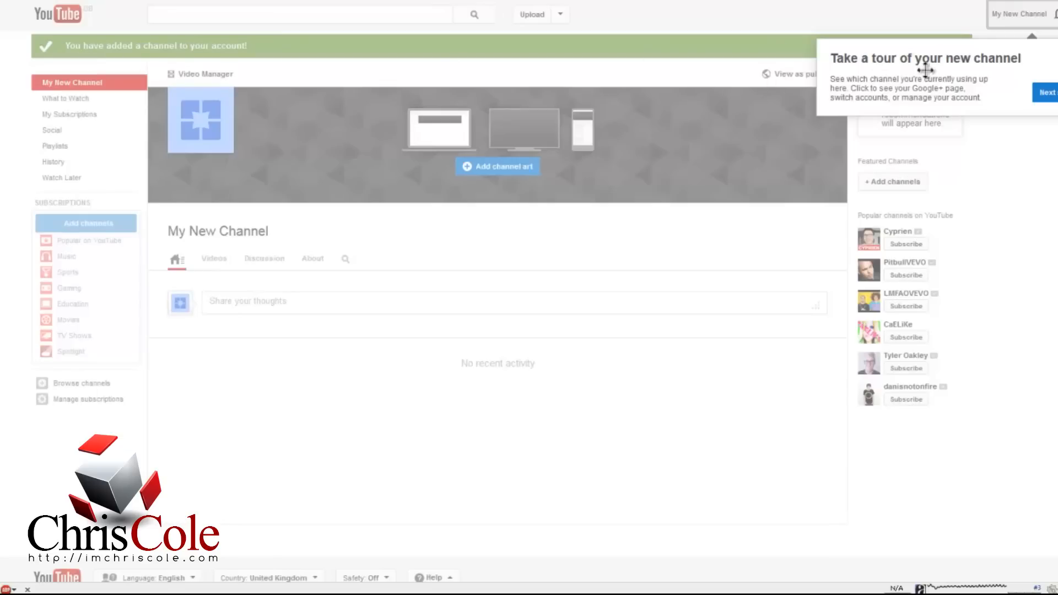
mouse_move(941, 76)
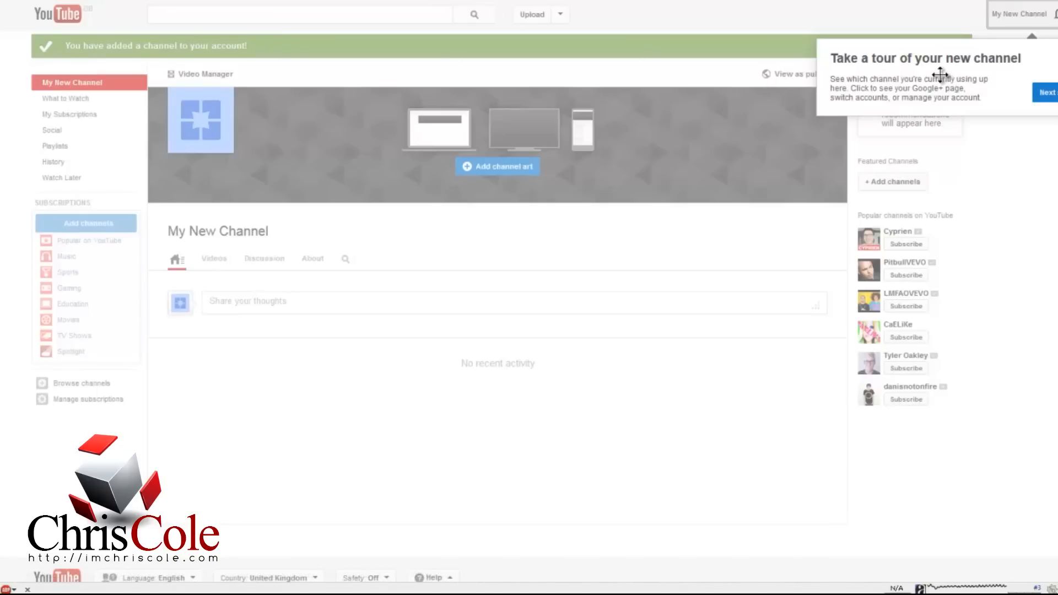
mouse_move(938, 75)
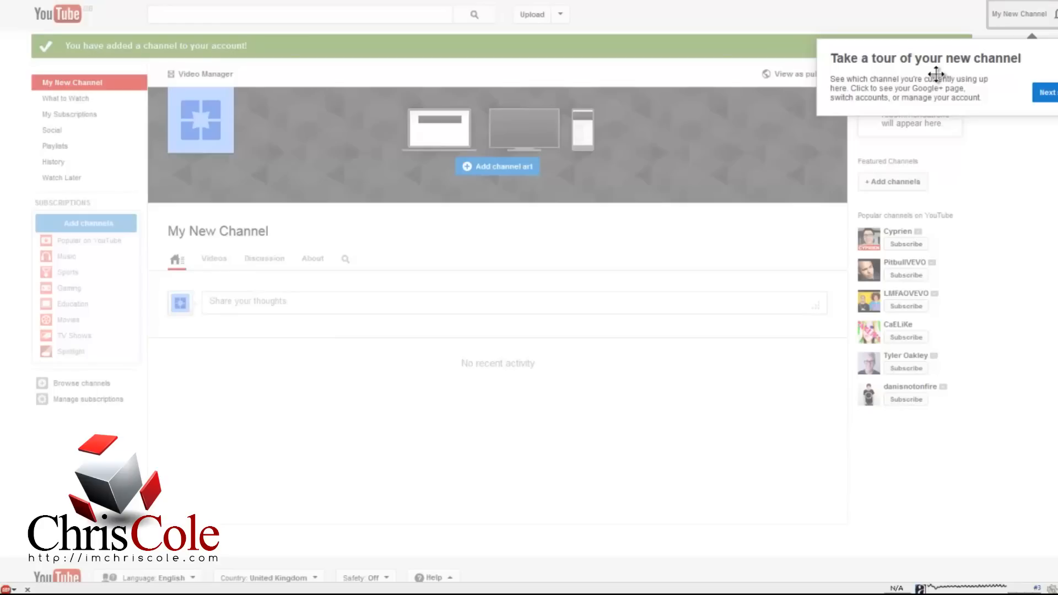
mouse_move(964, 87)
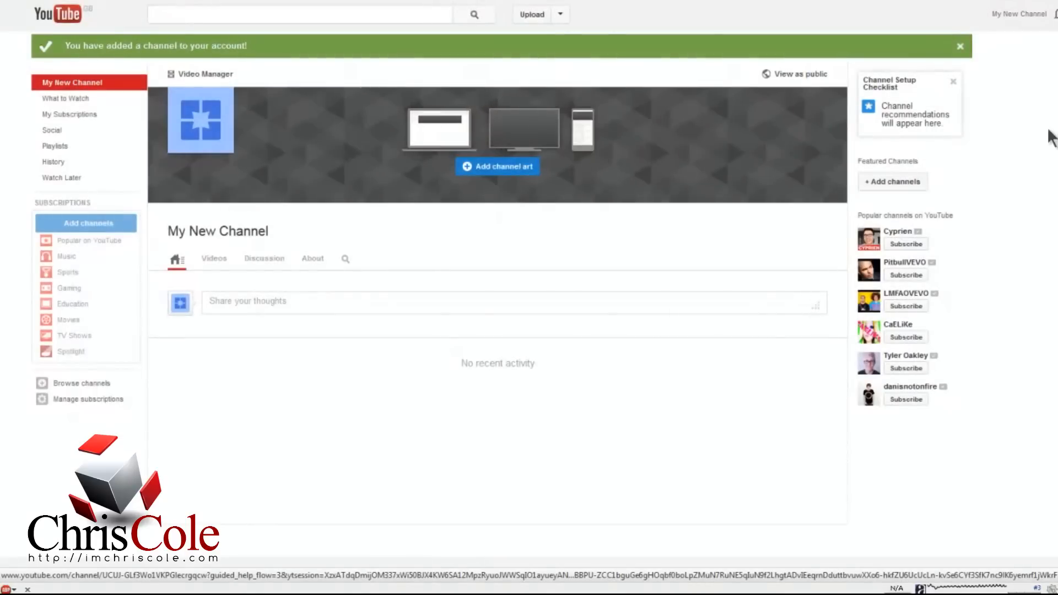
mouse_move(563, 195)
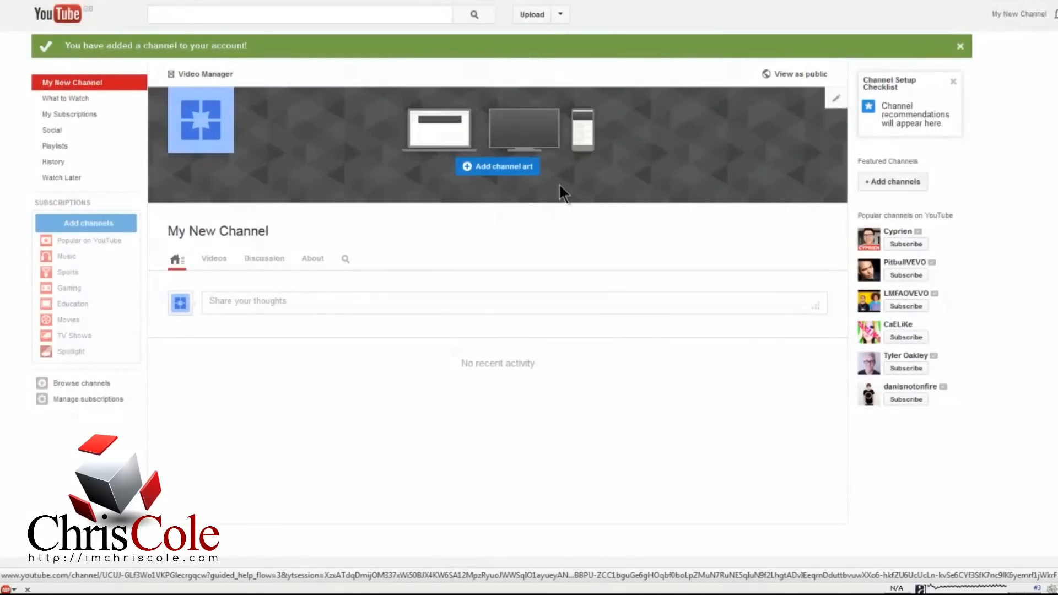
mouse_move(554, 191)
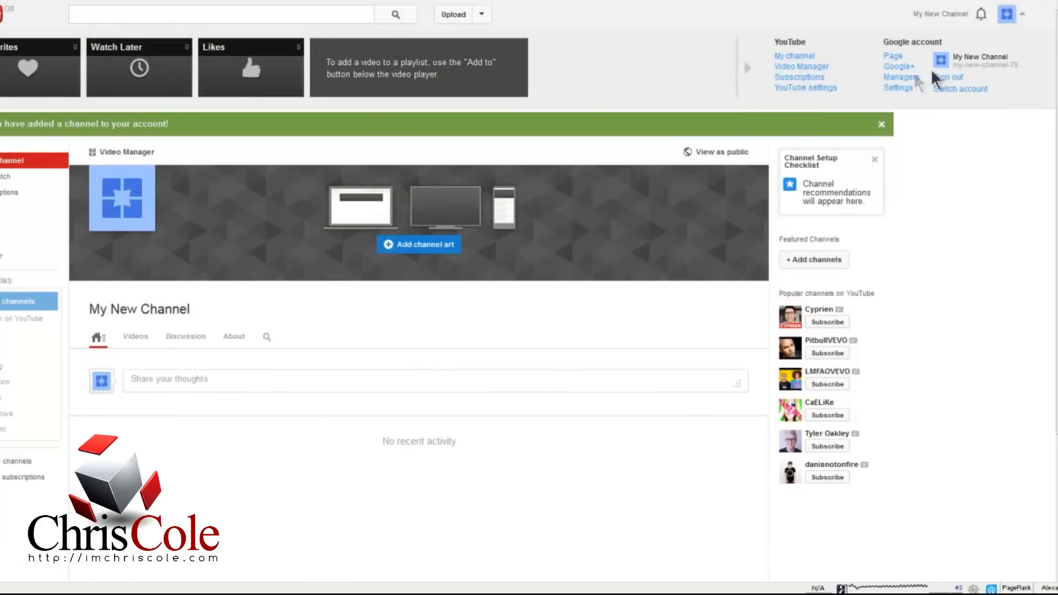
mouse_move(959, 88)
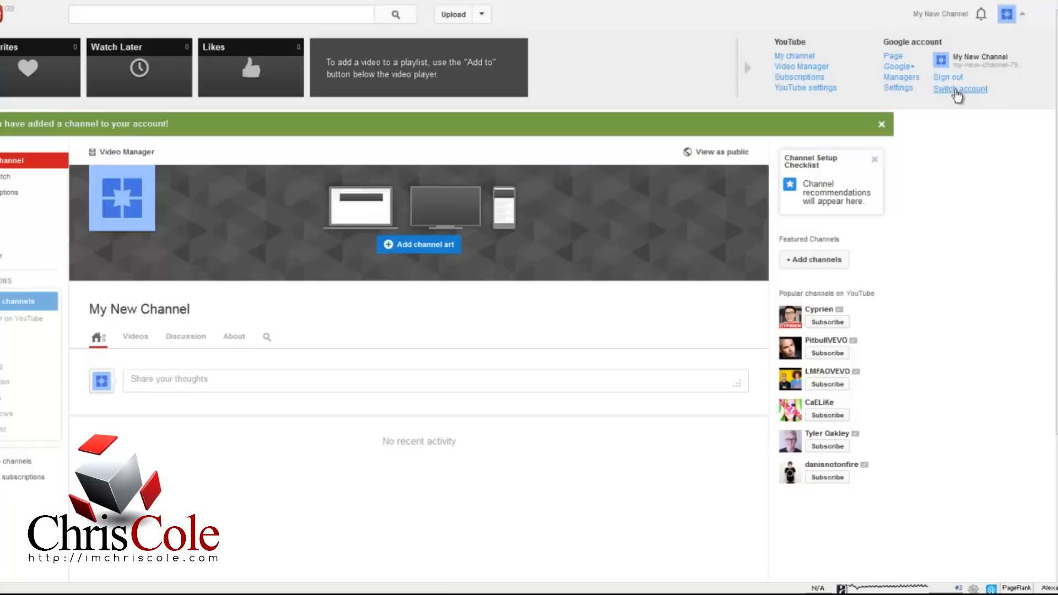
Switch to the original account and open All my channels.
left_click(959, 88)
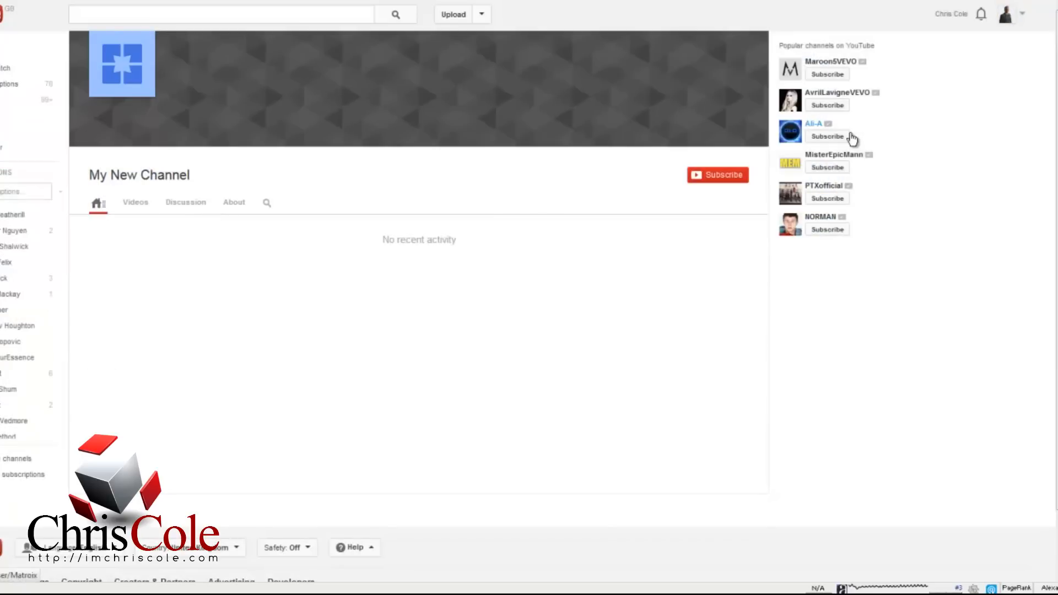
left_click(951, 14)
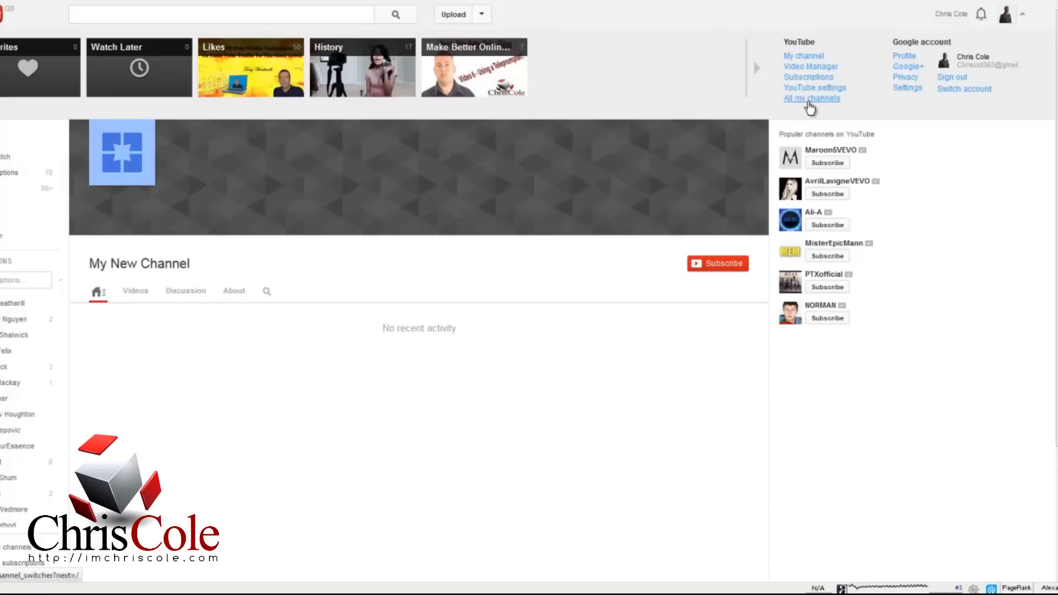
mouse_move(818, 106)
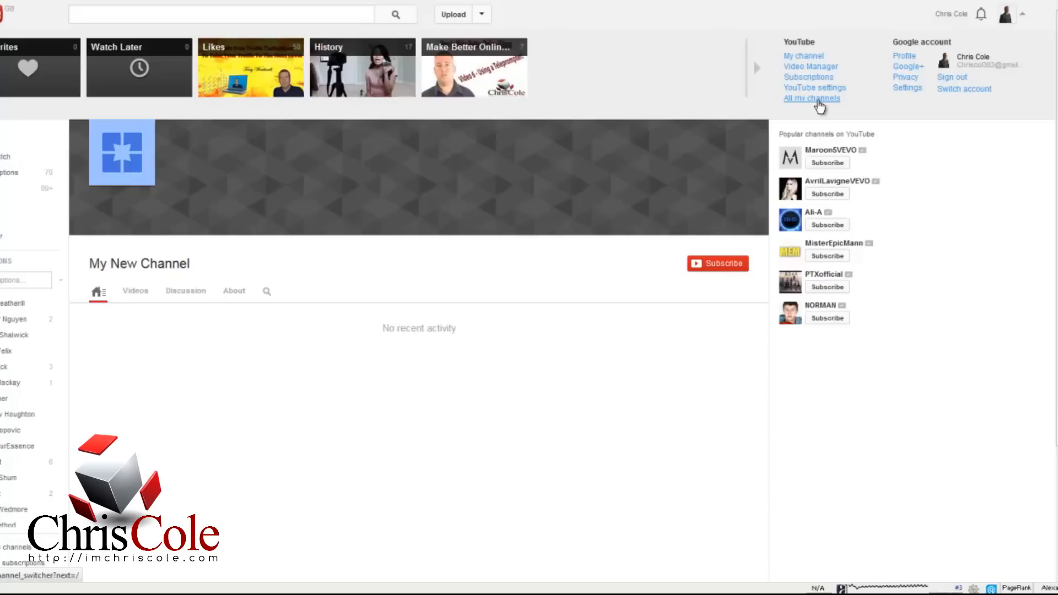
left_click(811, 66)
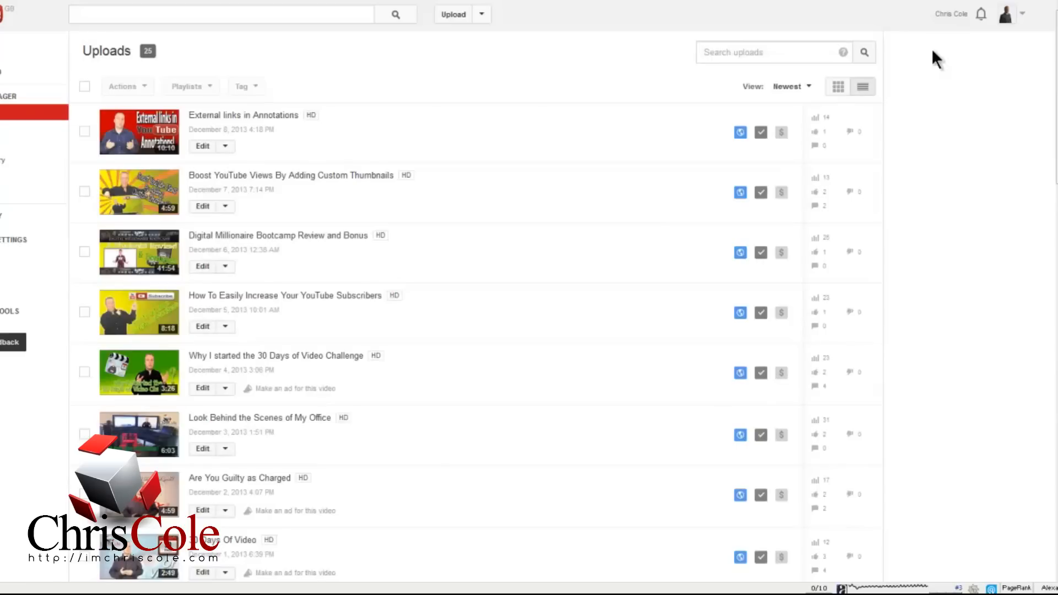
mouse_move(950, 27)
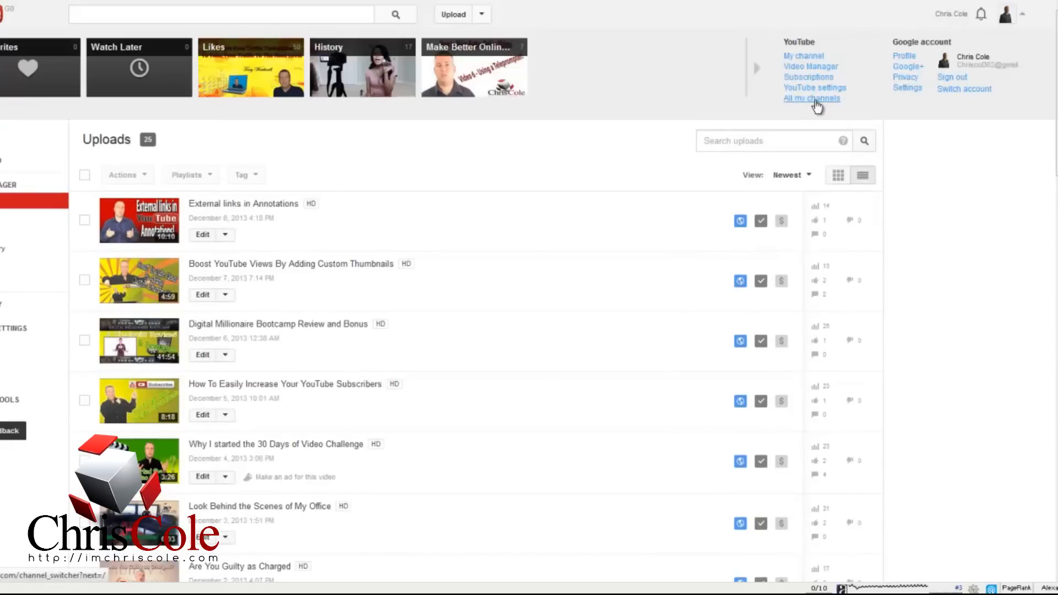
left_click(811, 98)
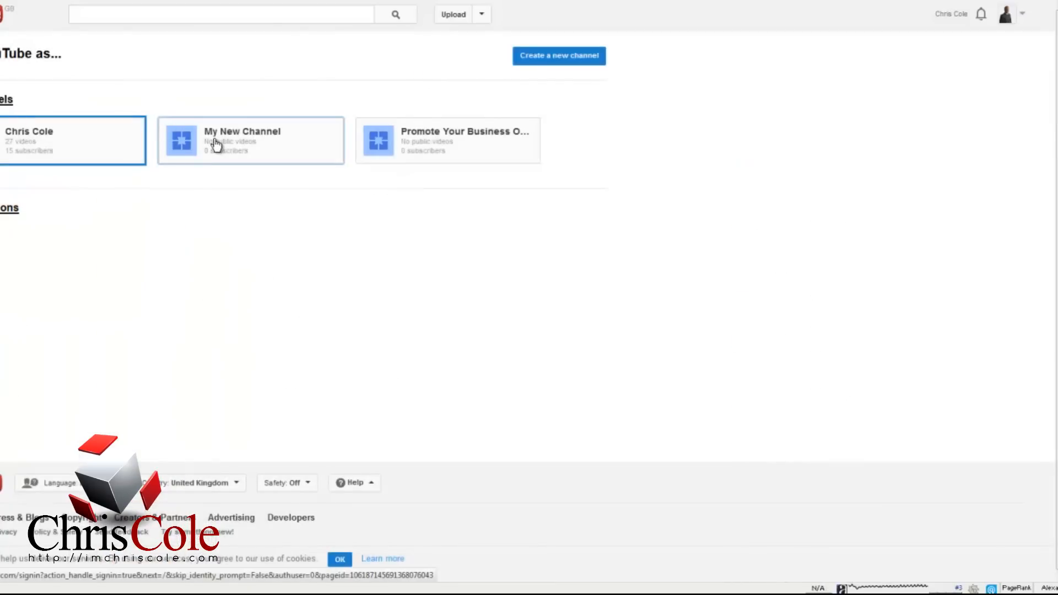
Act as My New Channel and view its additional features in YouTube settings.
left_click(241, 140)
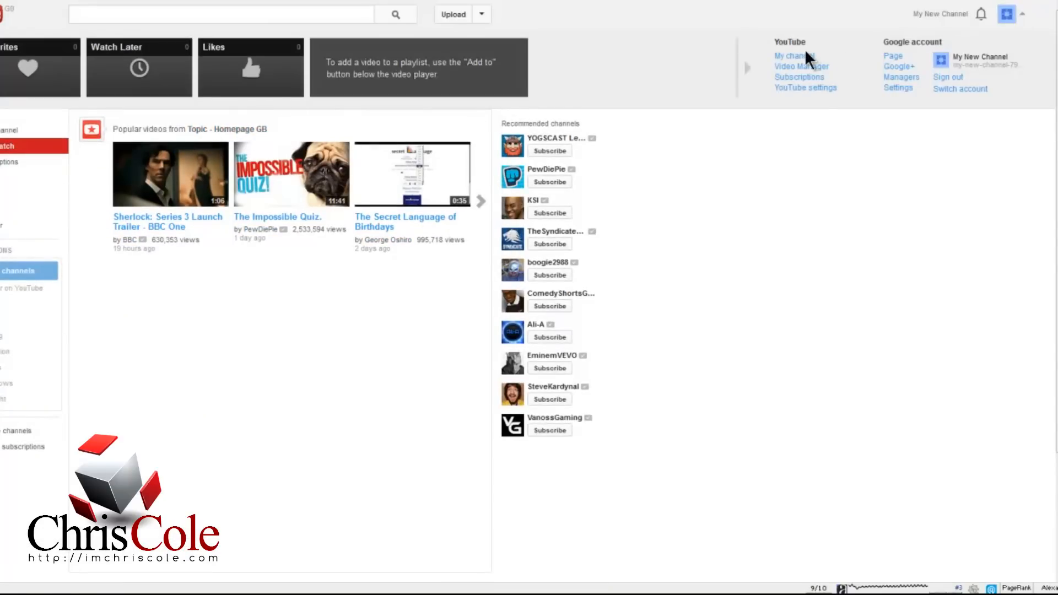
left_click(805, 87)
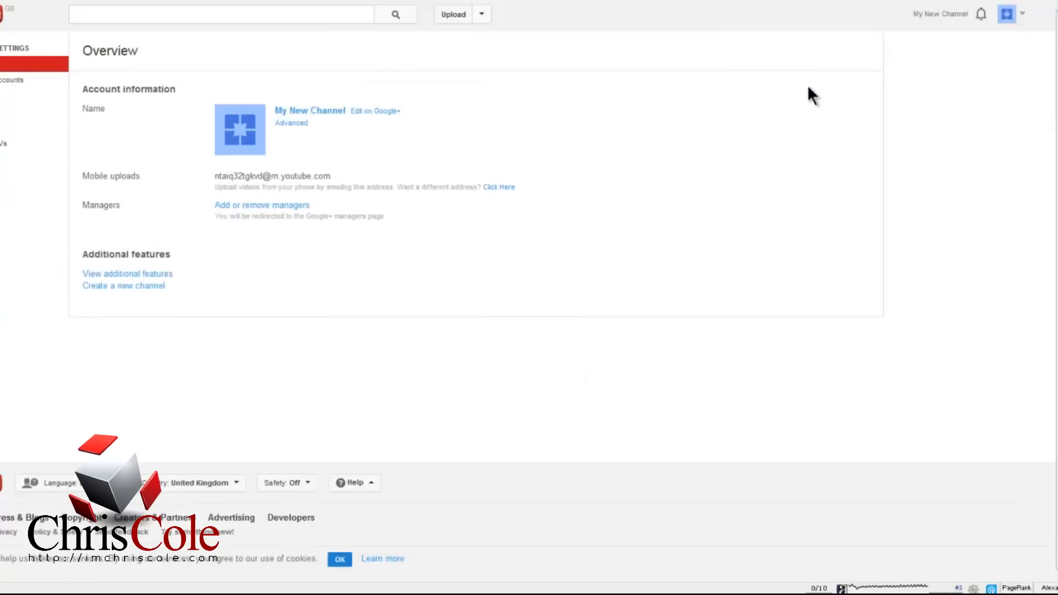
mouse_move(396, 273)
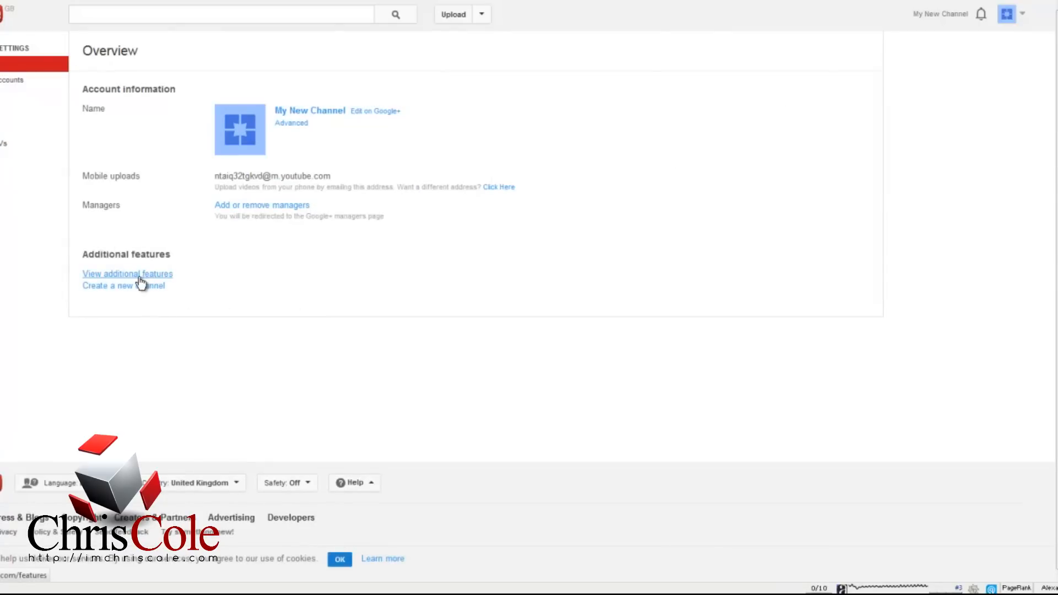
left_click(127, 273)
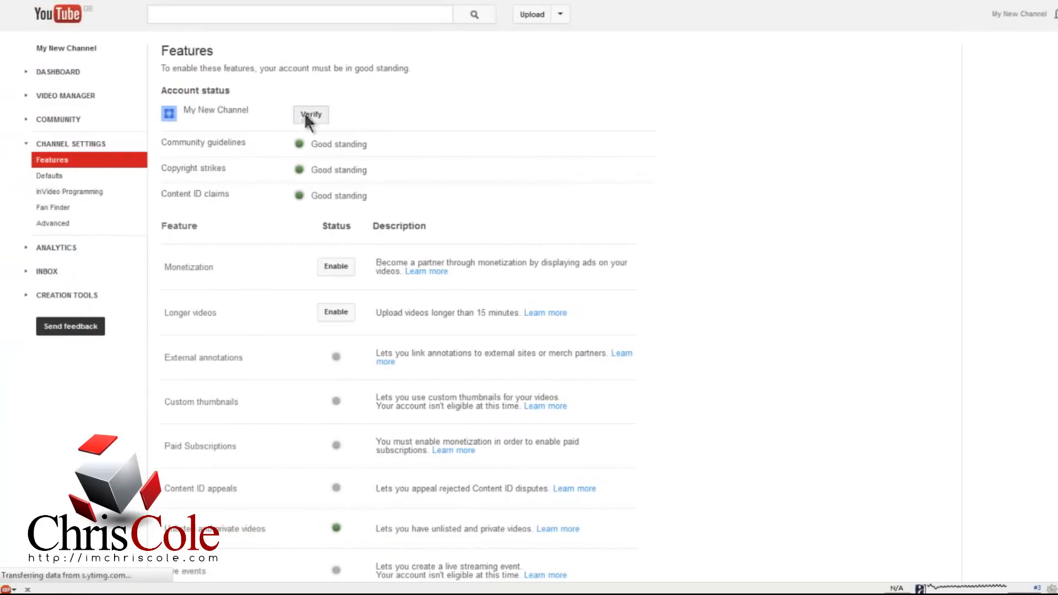
Start verifying My New Channel from the Account status Verify button.
left_click(310, 114)
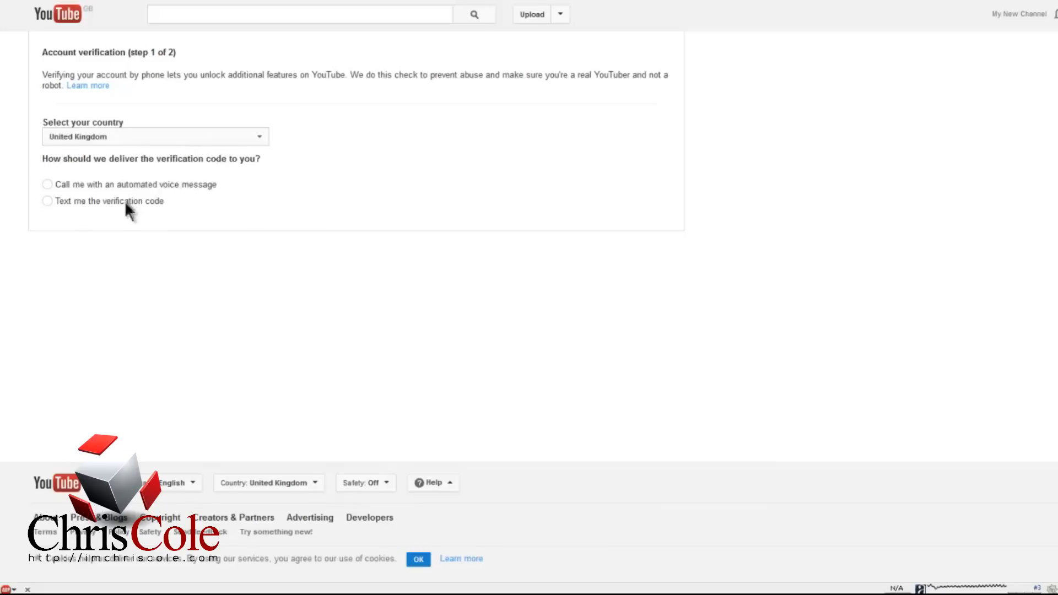
Request the verification code by text message to the entered phone number.
left_click(48, 201)
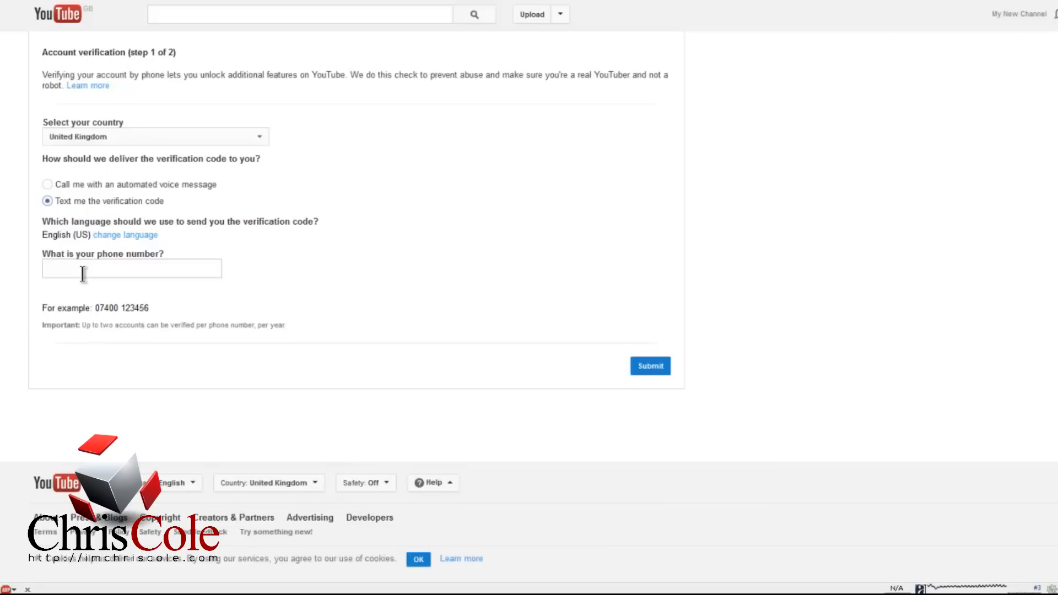
mouse_move(94, 270)
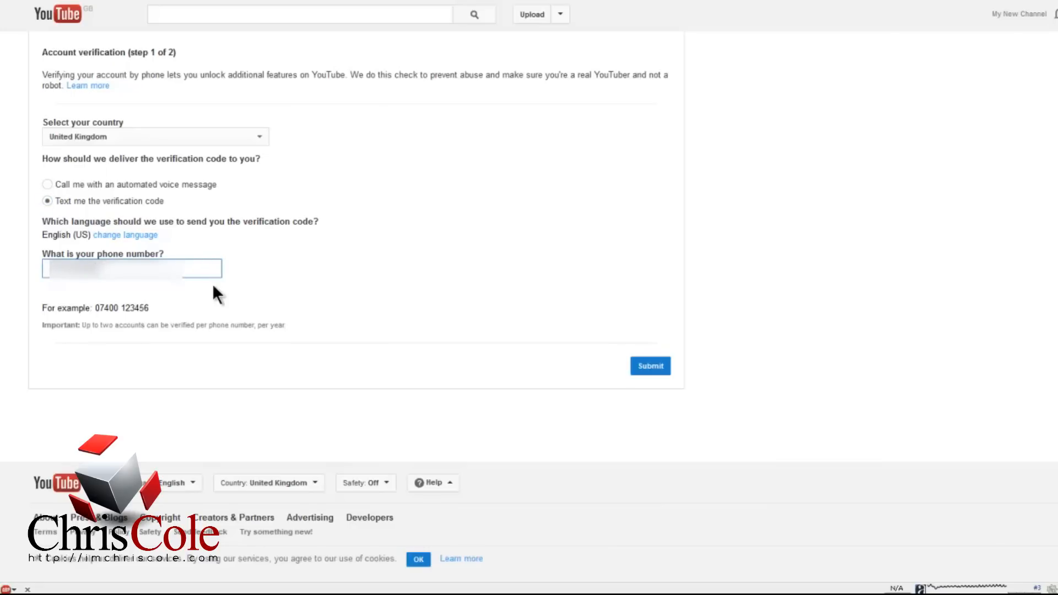
mouse_move(650, 365)
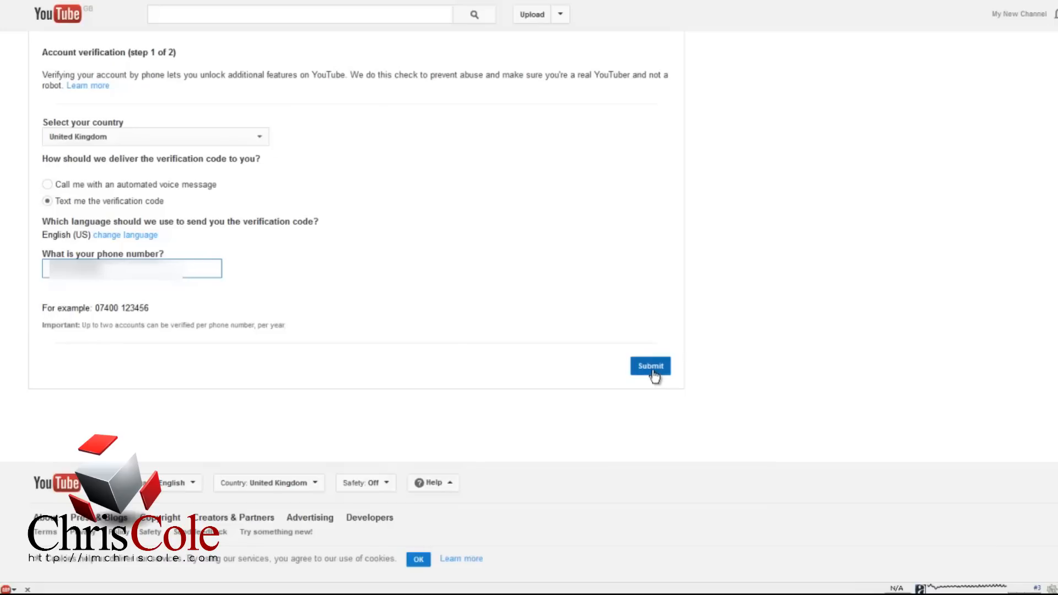
left_click(649, 366)
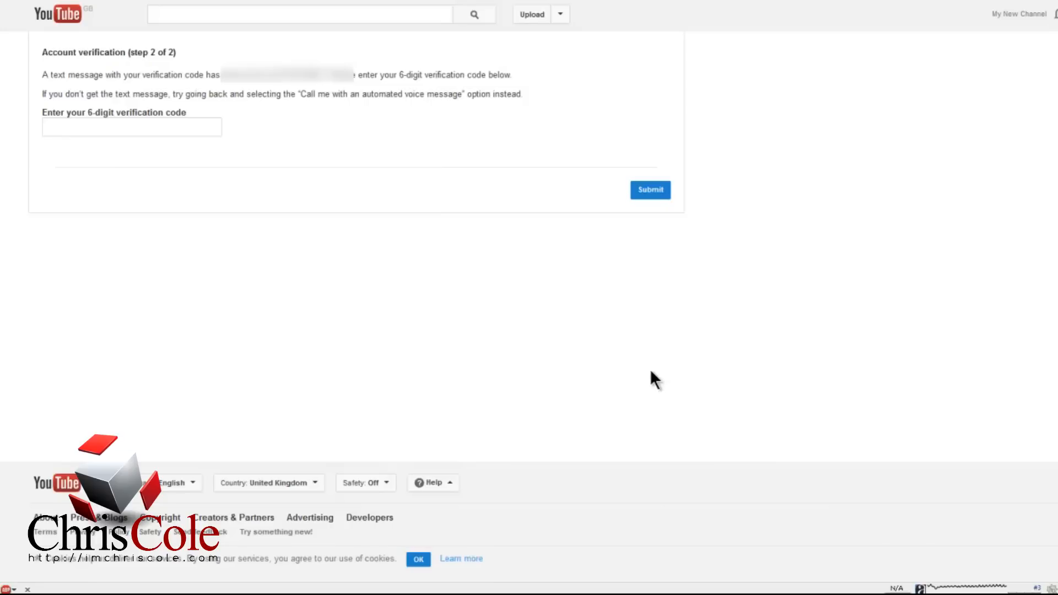
mouse_move(169, 14)
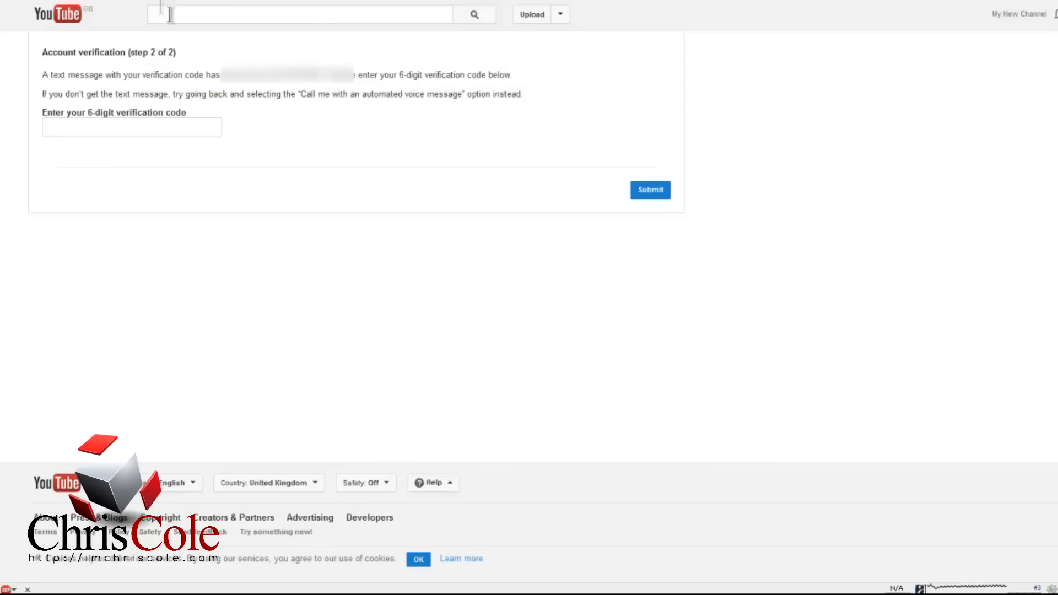
left_click(132, 127)
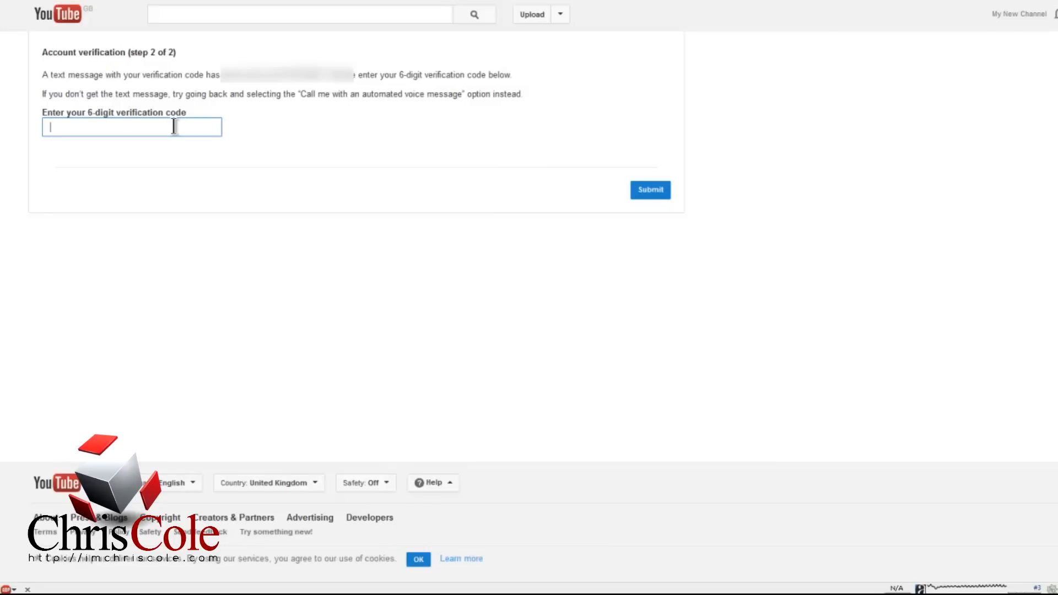
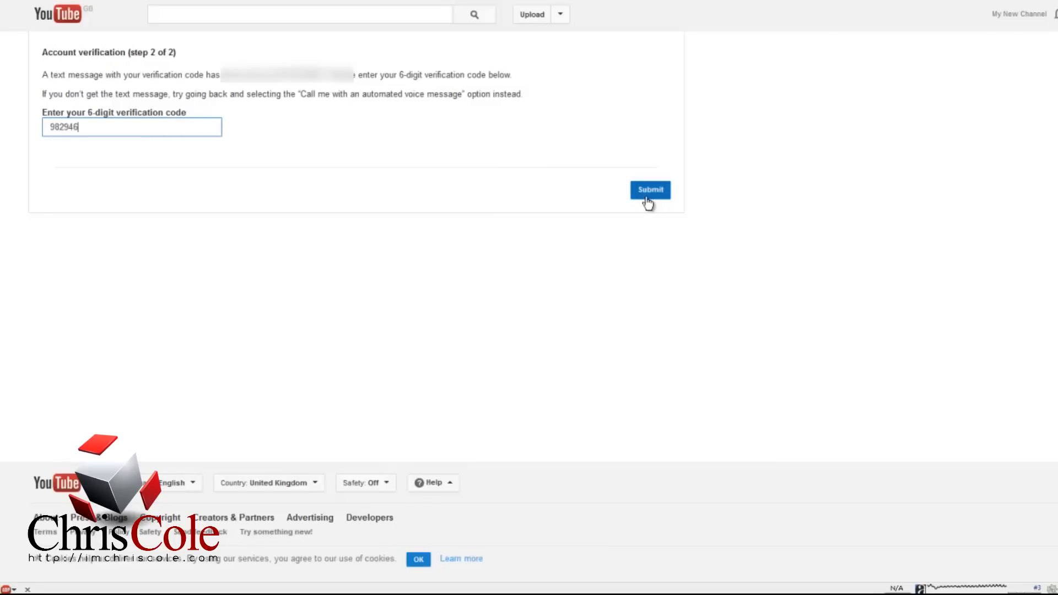
left_click(649, 189)
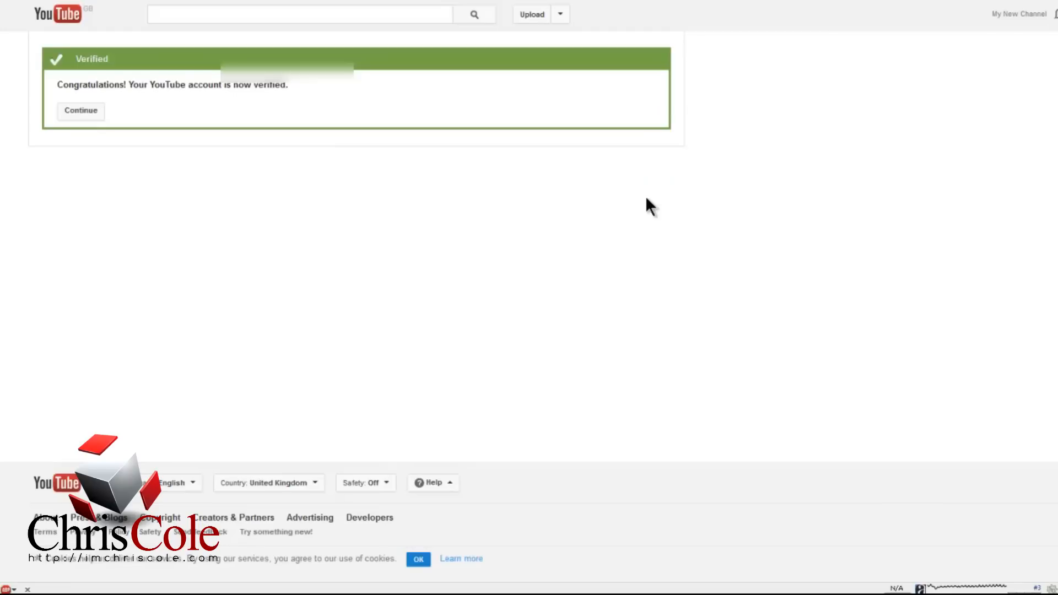
mouse_move(81, 88)
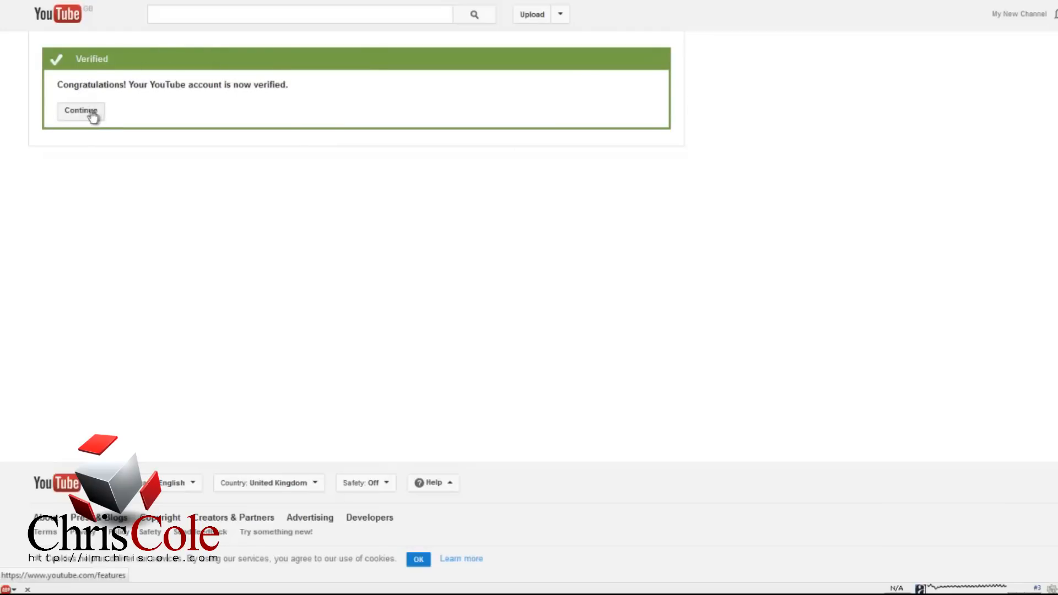
Continue from the Verified confirmation back to the Features page.
left_click(79, 111)
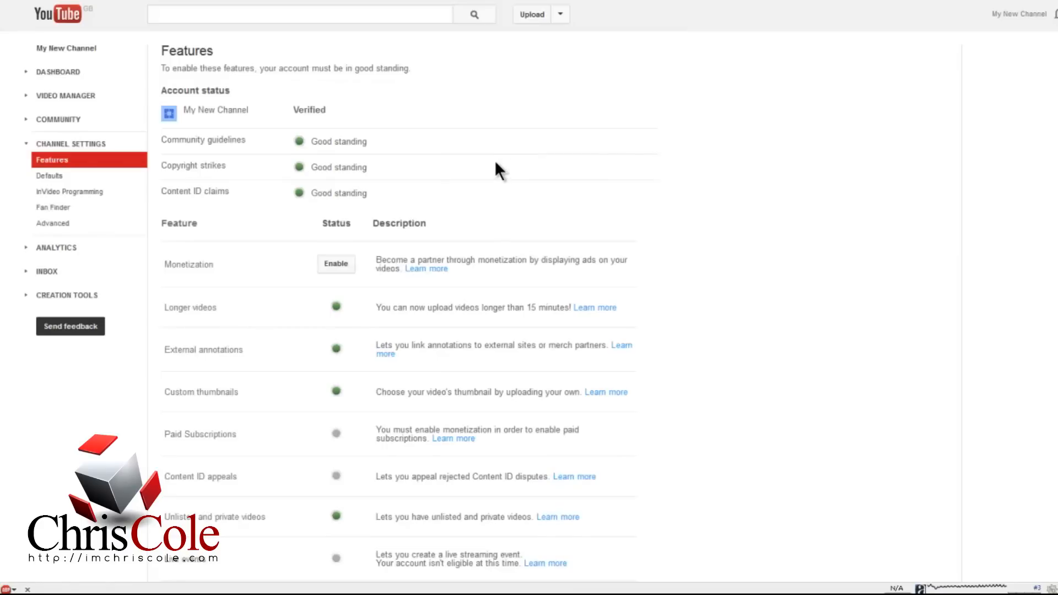